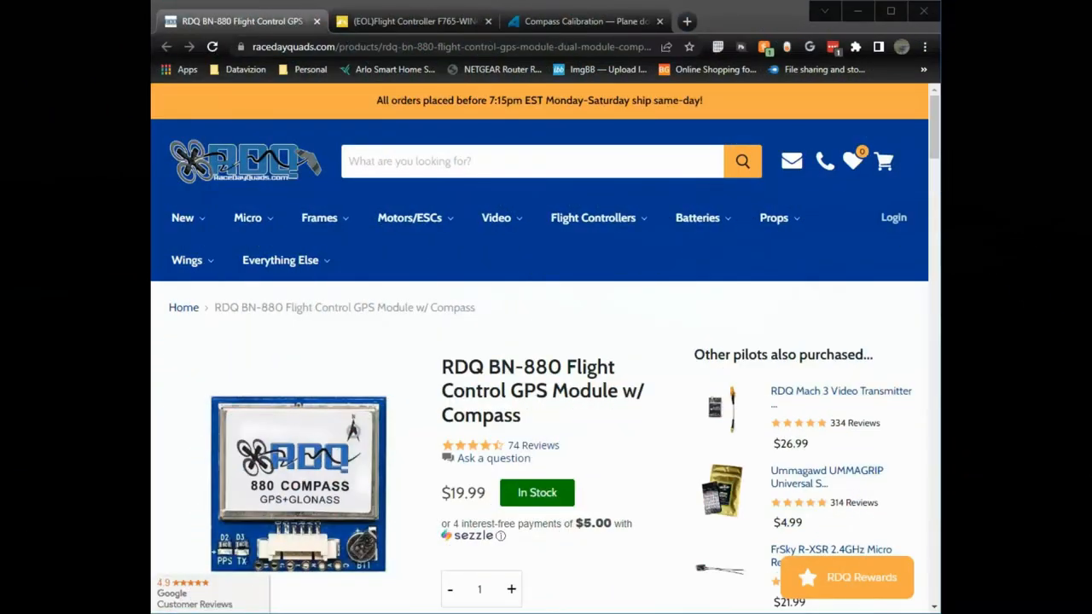
pyautogui.moveTo(341, 296)
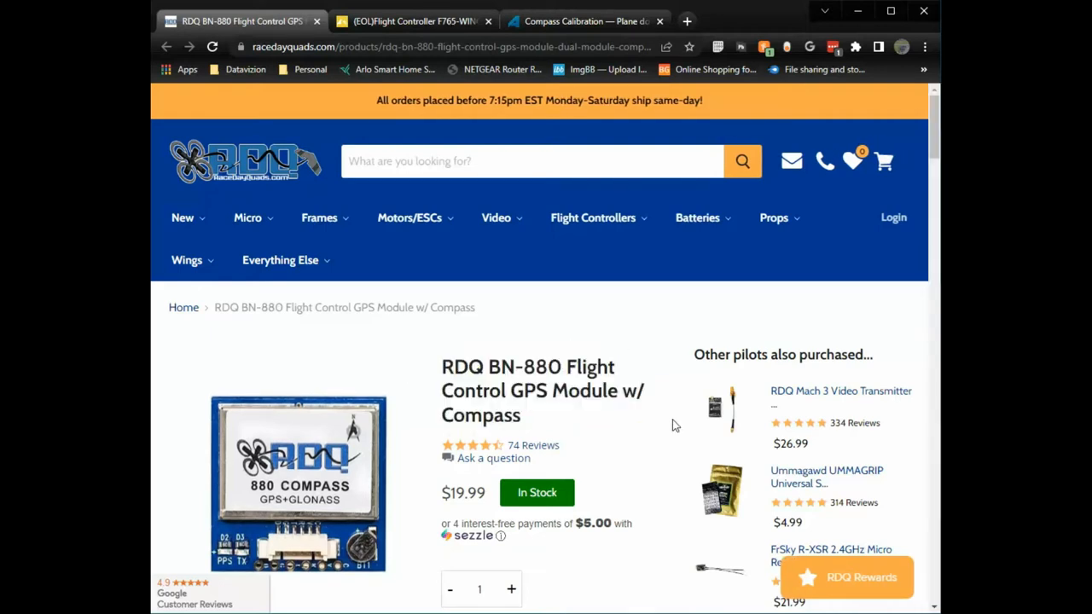
# Step: Bring up the Mateksys F765-WING page and its ArduPilot pin mapping
pyautogui.scroll(-3)
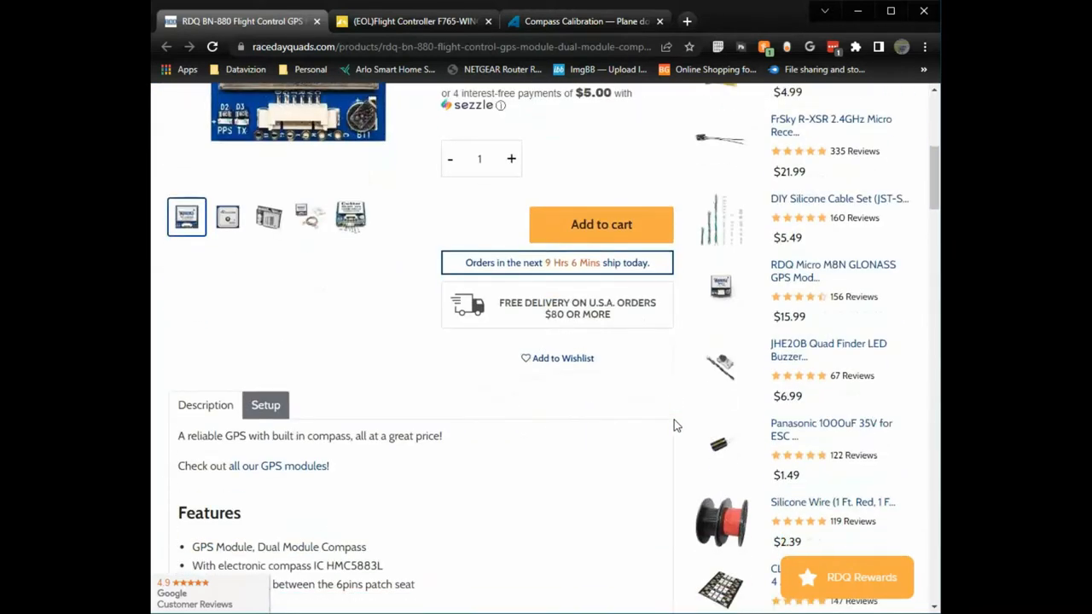
pyautogui.scroll(-3)
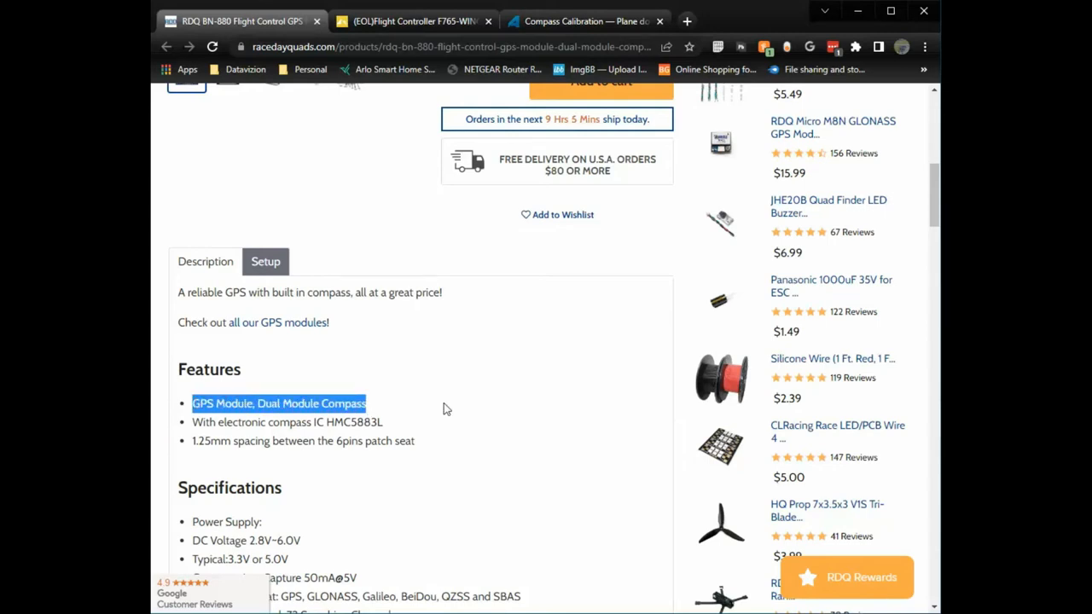
pyautogui.scroll(-3)
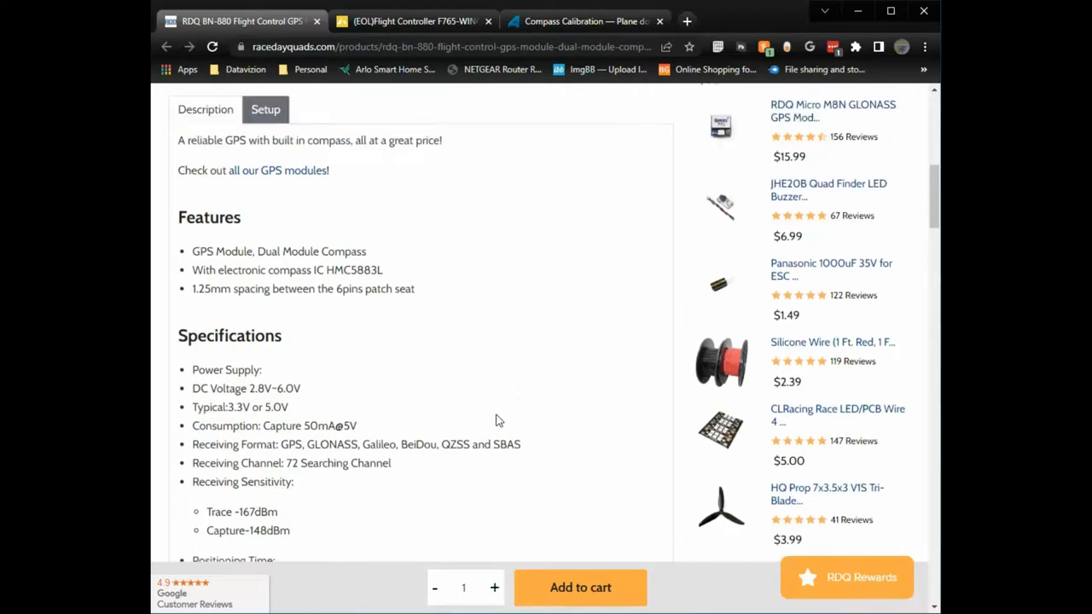
pyautogui.scroll(3)
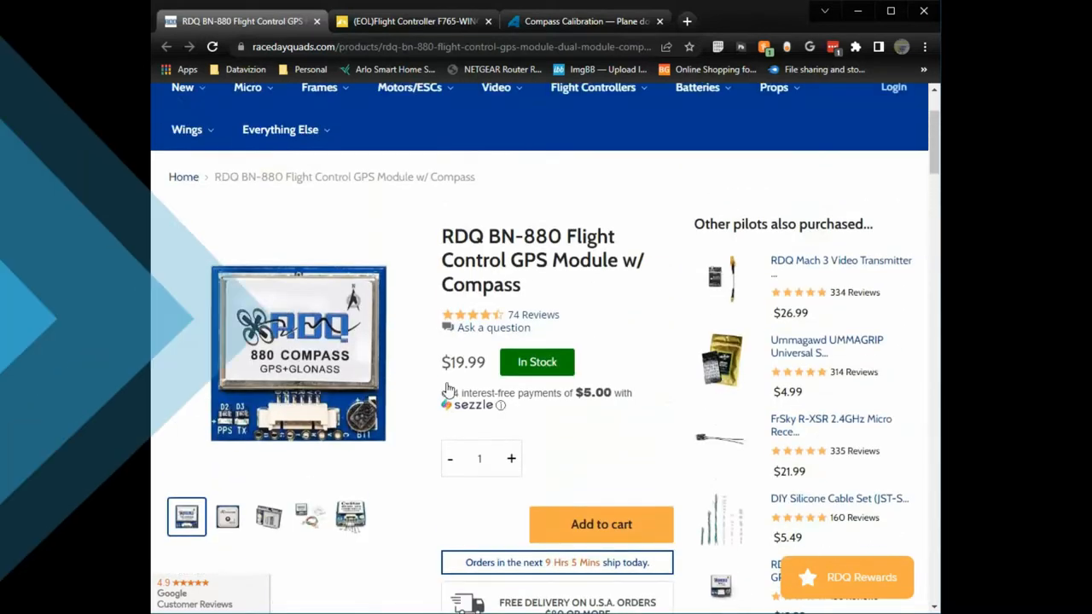
pyautogui.click(423, 20)
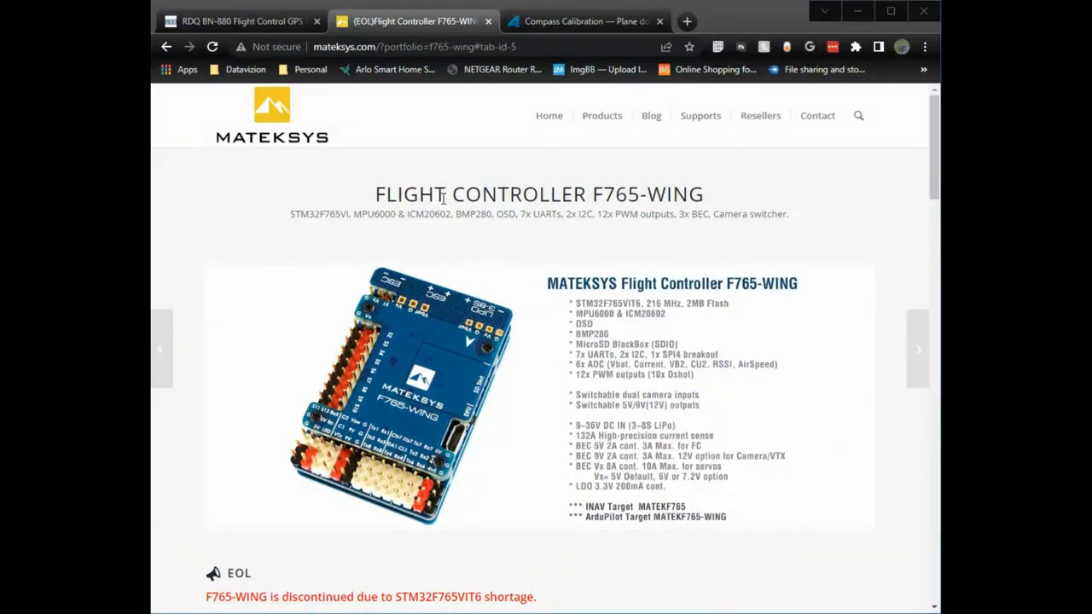
pyautogui.scroll(-3)
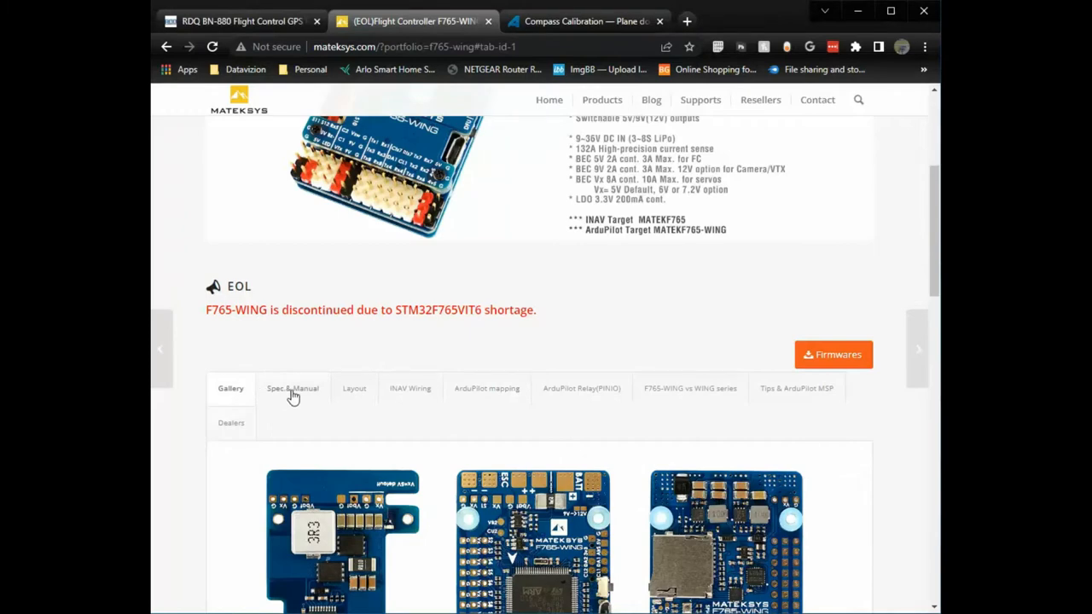
pyautogui.scroll(-3)
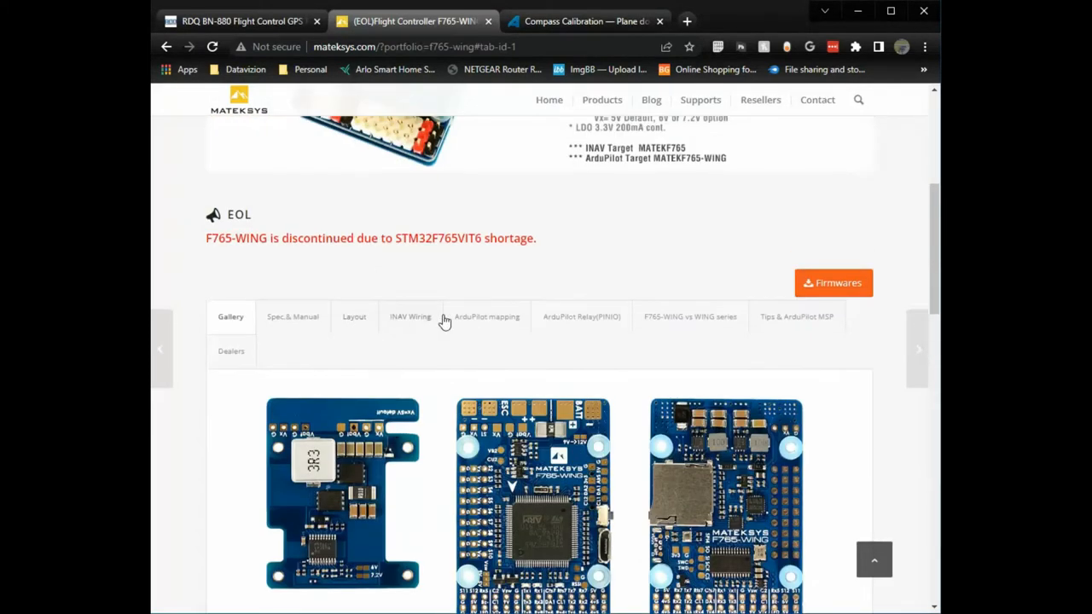
pyautogui.click(488, 316)
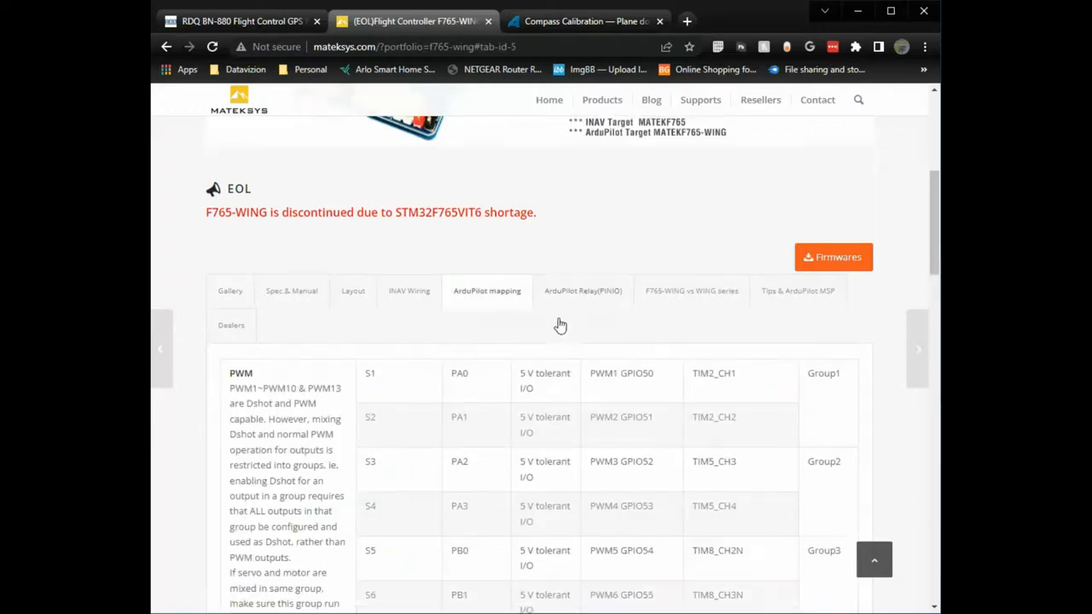
# Step: Scroll to the UART table and highlight TX2 RX2 as GPS1 on SERIAL3
pyautogui.scroll(-3)
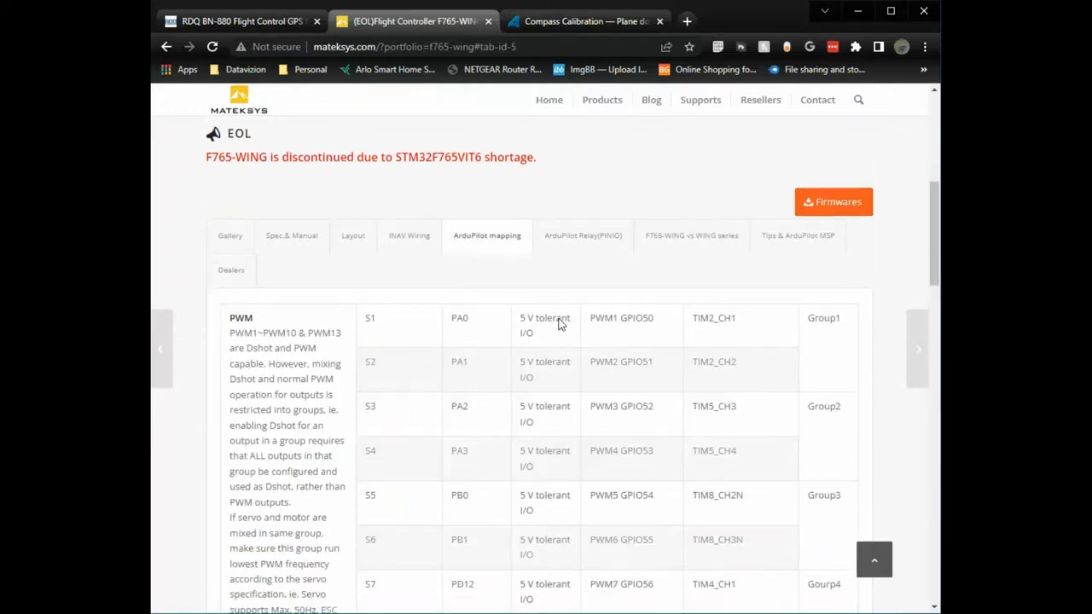
pyautogui.scroll(-3)
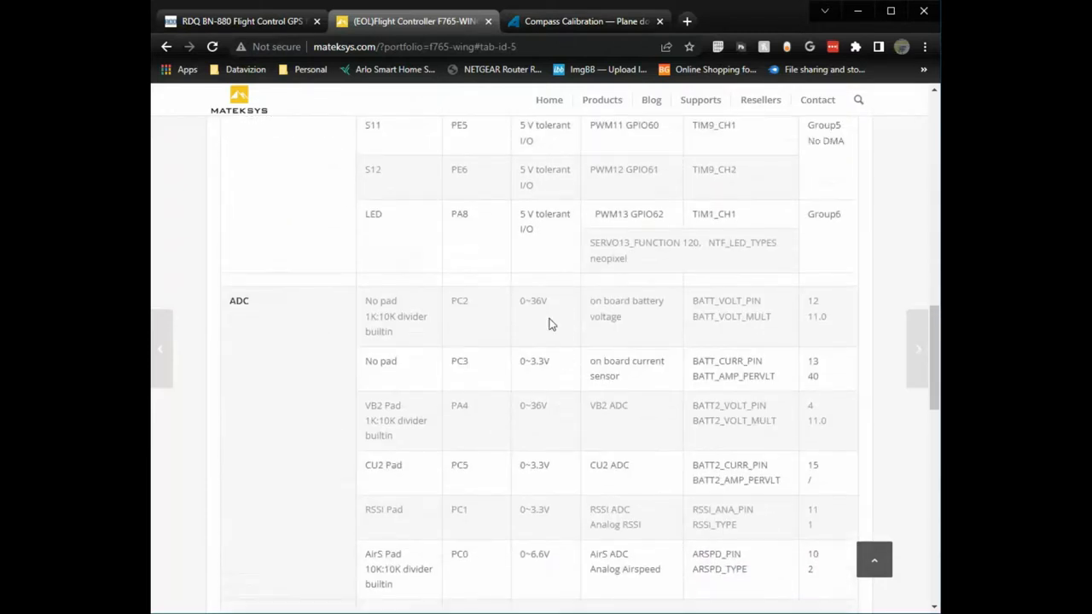
pyautogui.scroll(-3)
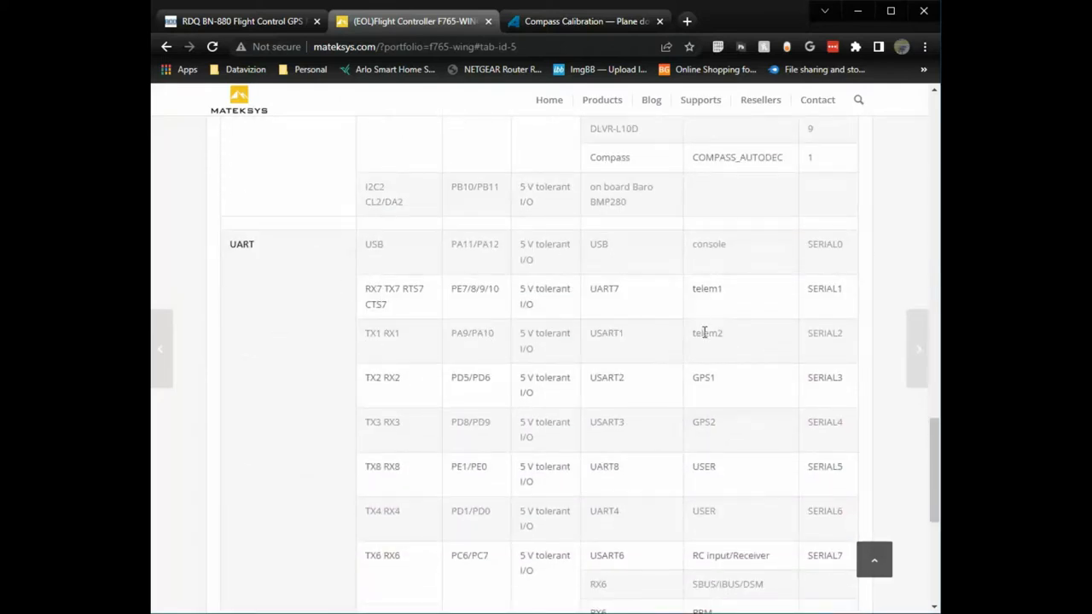
pyautogui.doubleClick(703, 377)
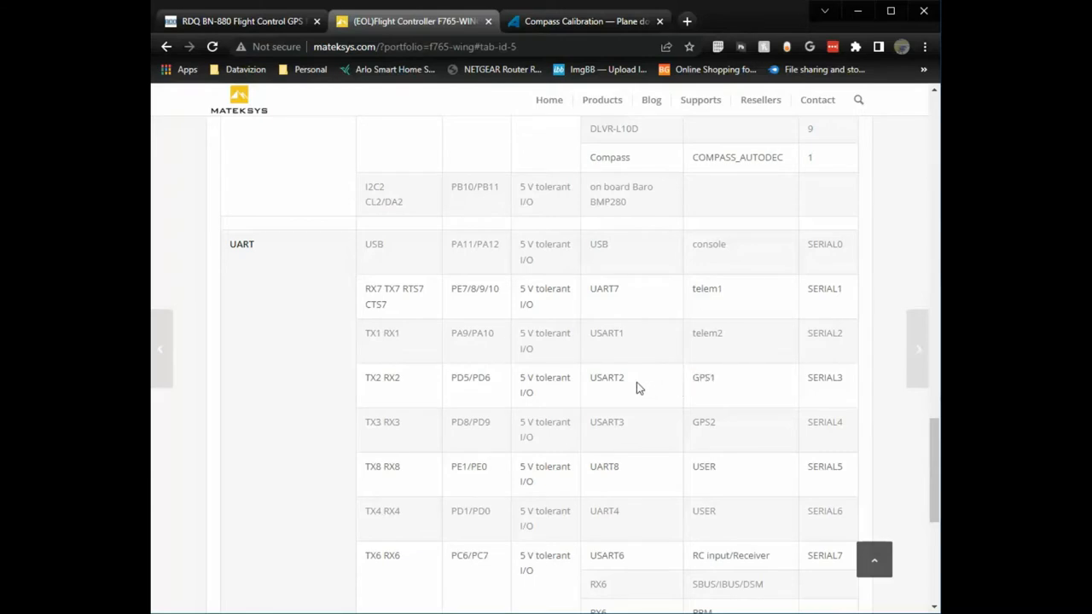
pyautogui.doubleClick(608, 379)
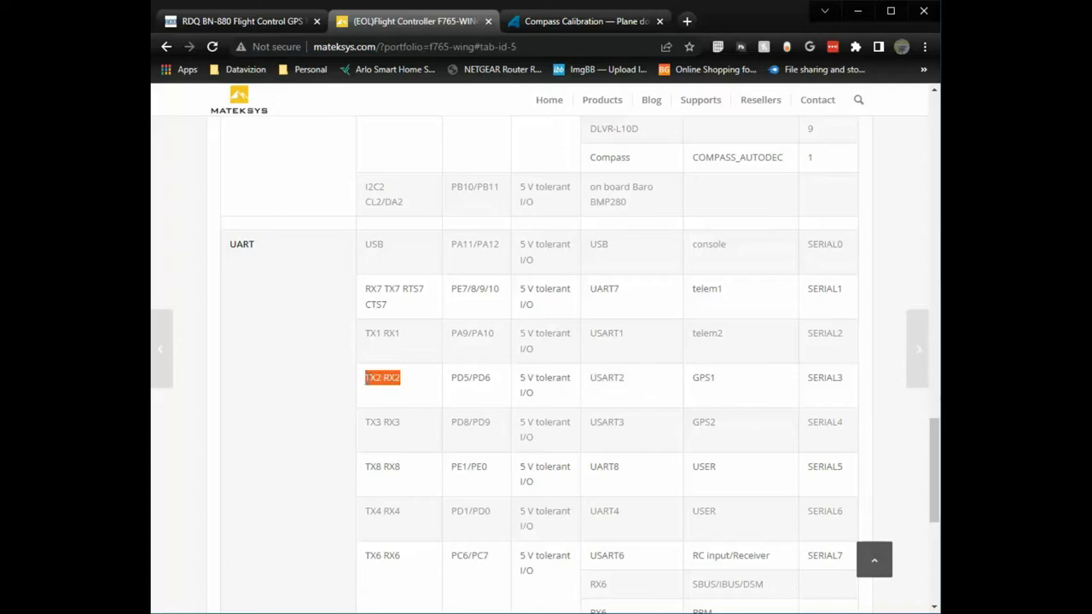
pyautogui.moveTo(845, 379)
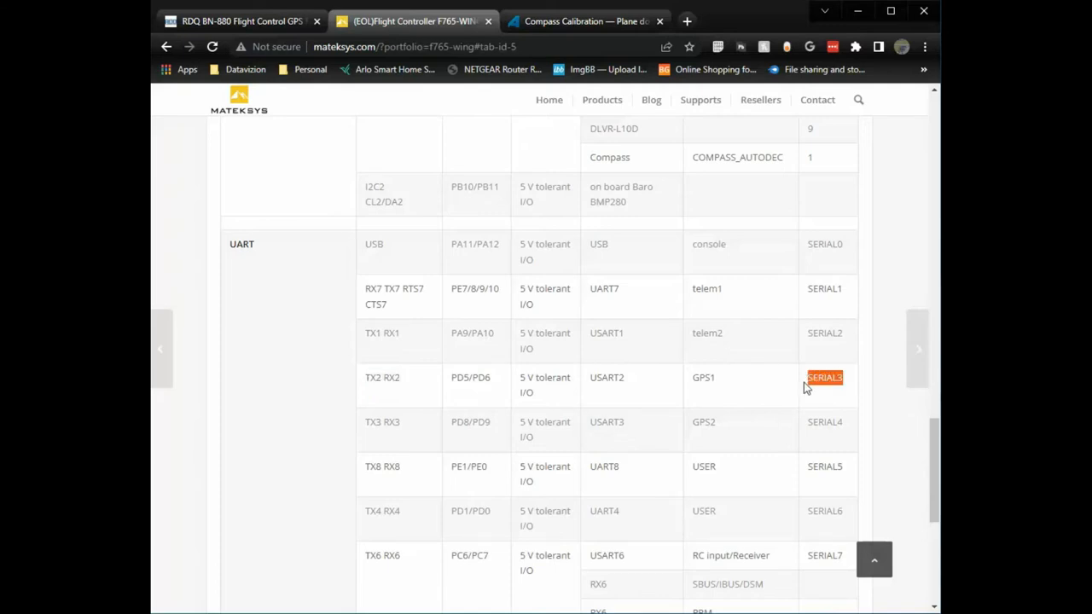
pyautogui.moveTo(519, 550)
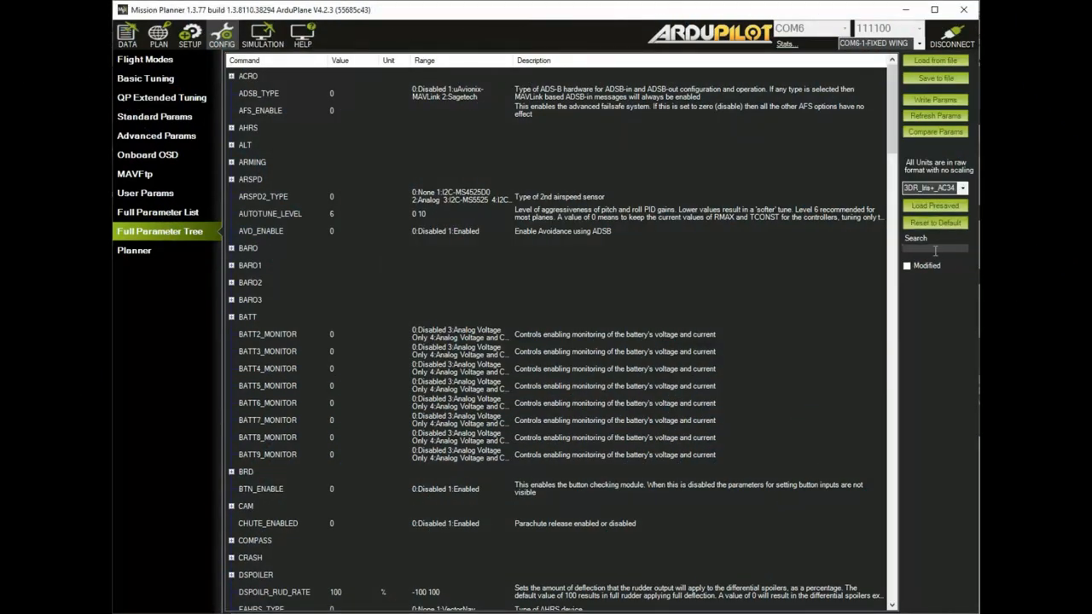
# Step: Set SERIAL3_PROTOCOL to 5 in the Full Parameter Tree, then search the GPS parameters
pyautogui.write('SERIAL3')
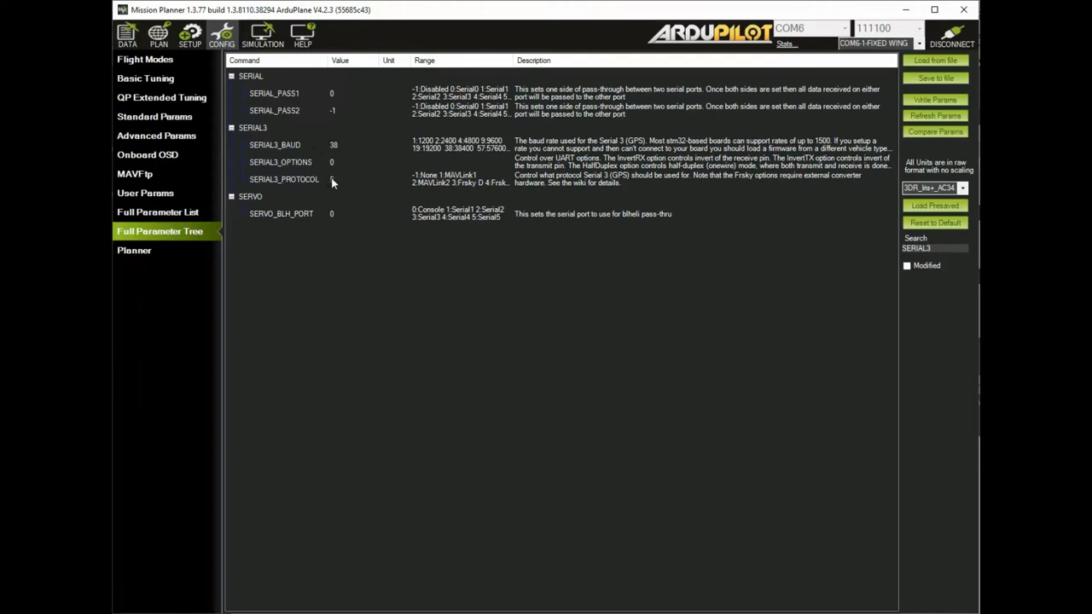
pyautogui.write('5')
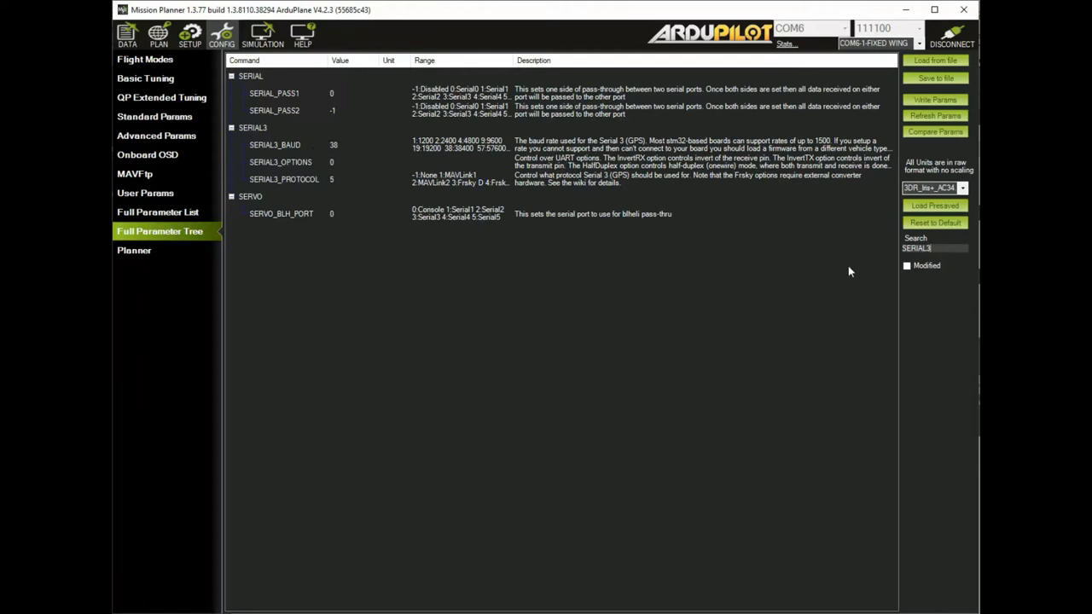
pyautogui.tripleClick(935, 250)
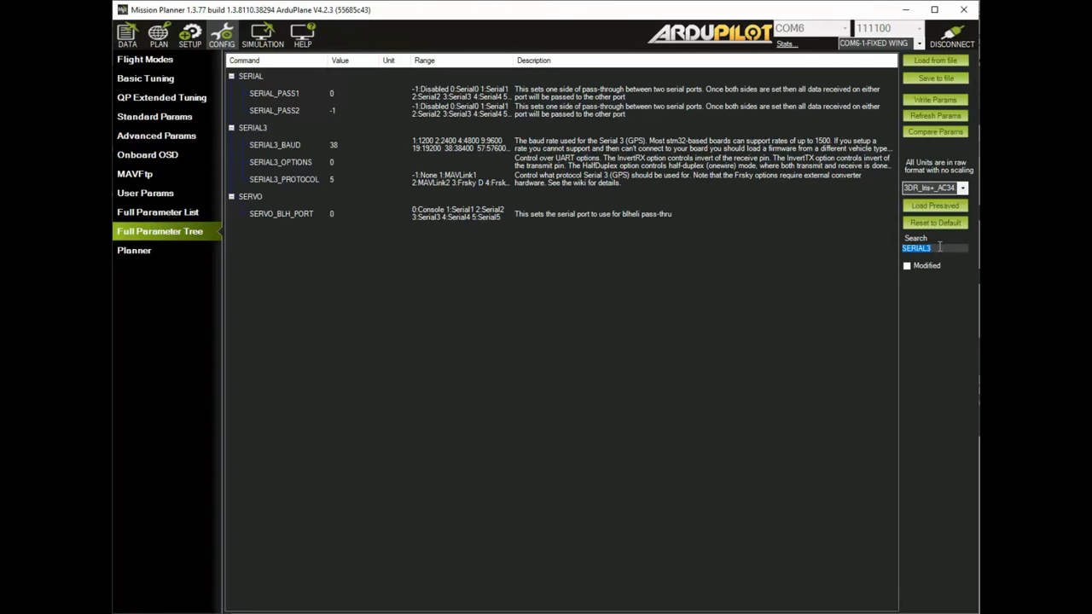
pyautogui.write('GPS')
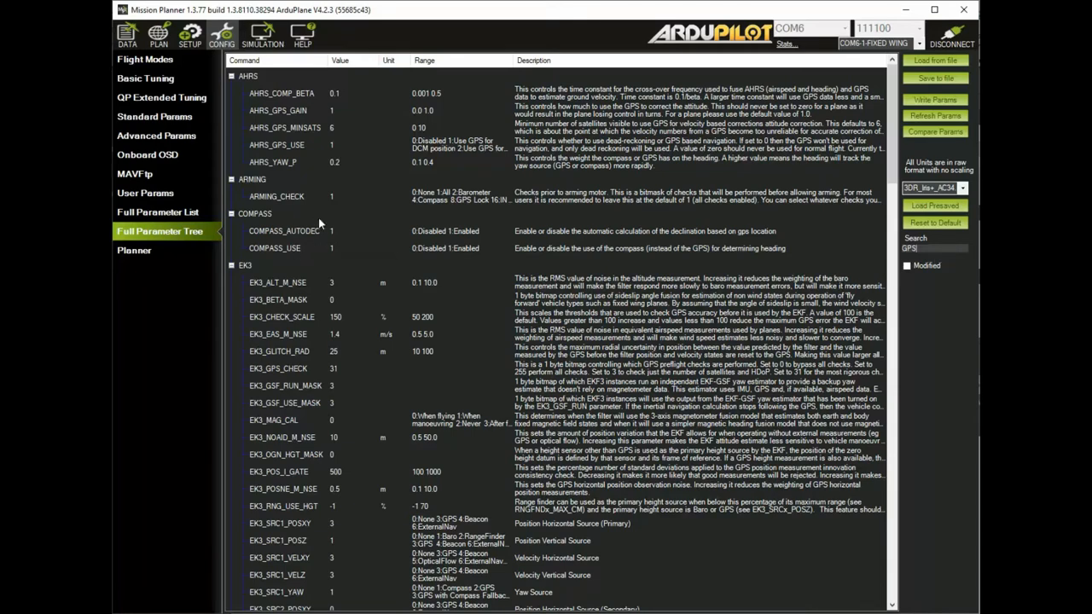
pyautogui.scroll(-3)
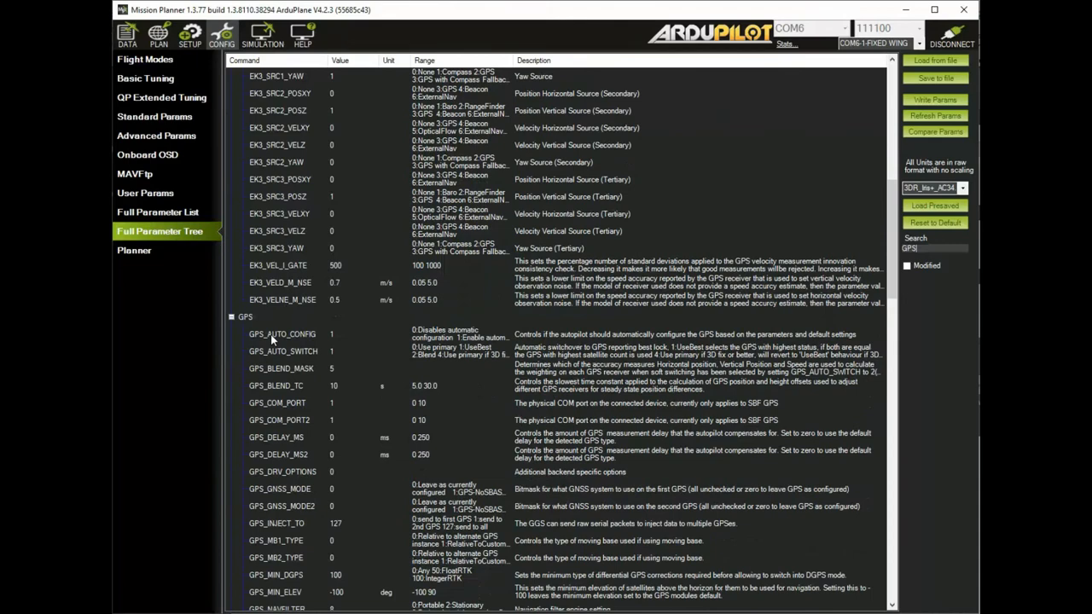
pyautogui.moveTo(294, 335)
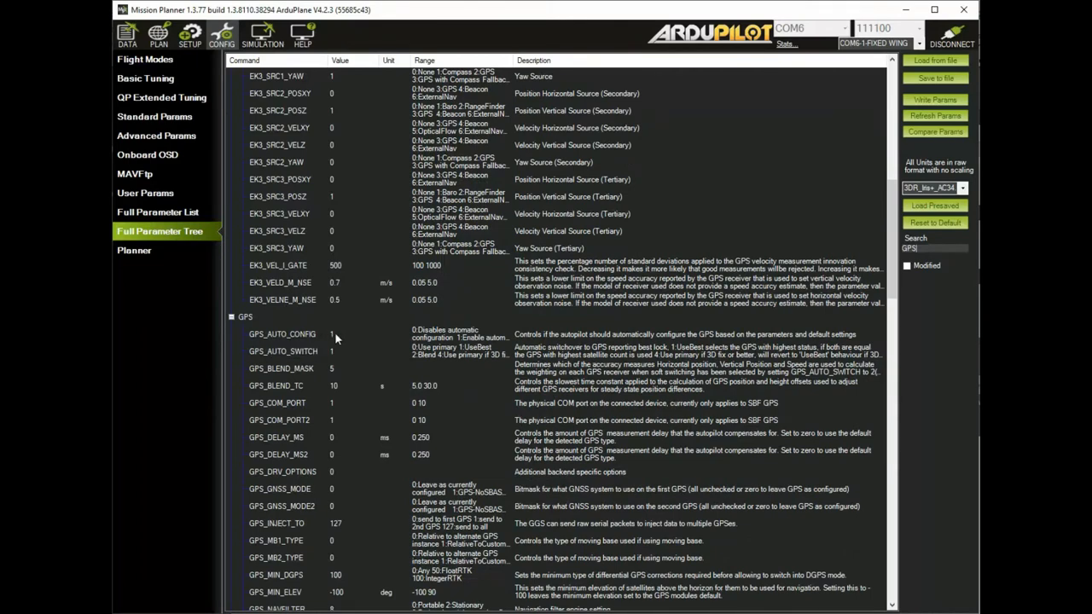
pyautogui.scroll(-3)
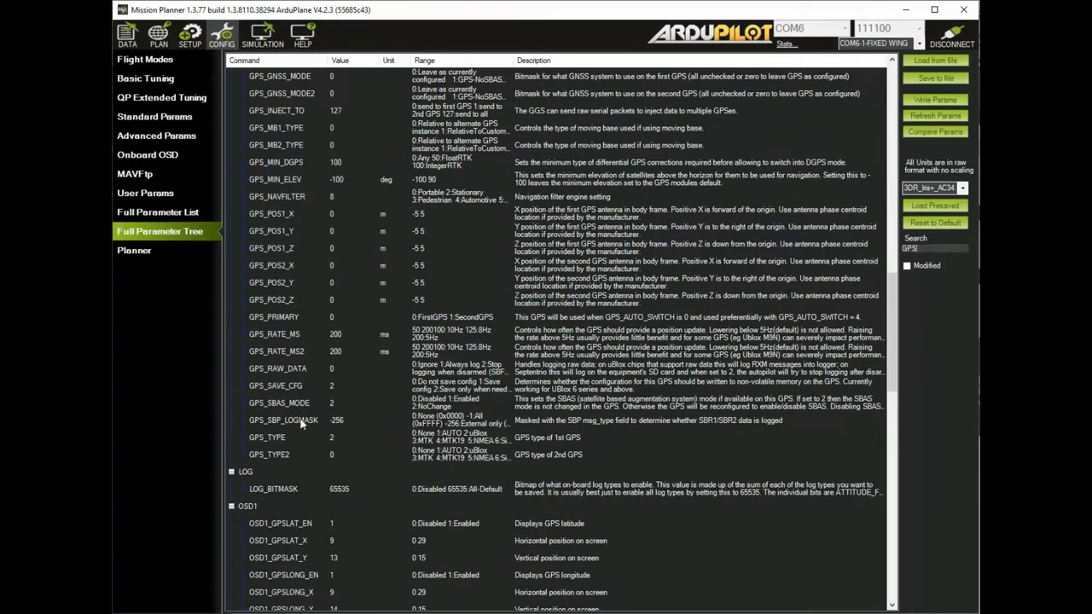
pyautogui.moveTo(338, 442)
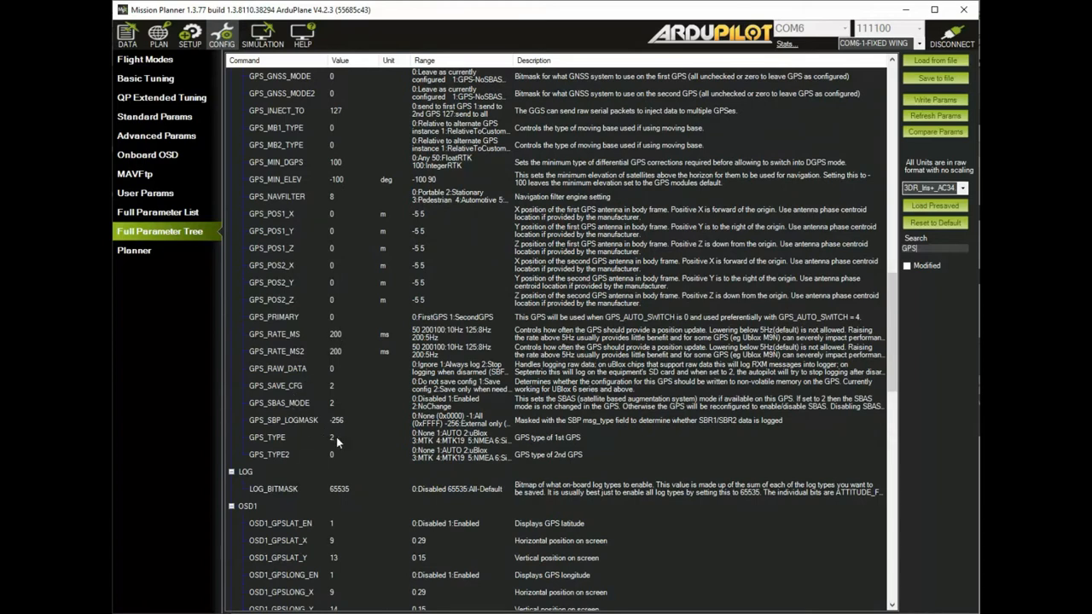
pyautogui.moveTo(936, 99)
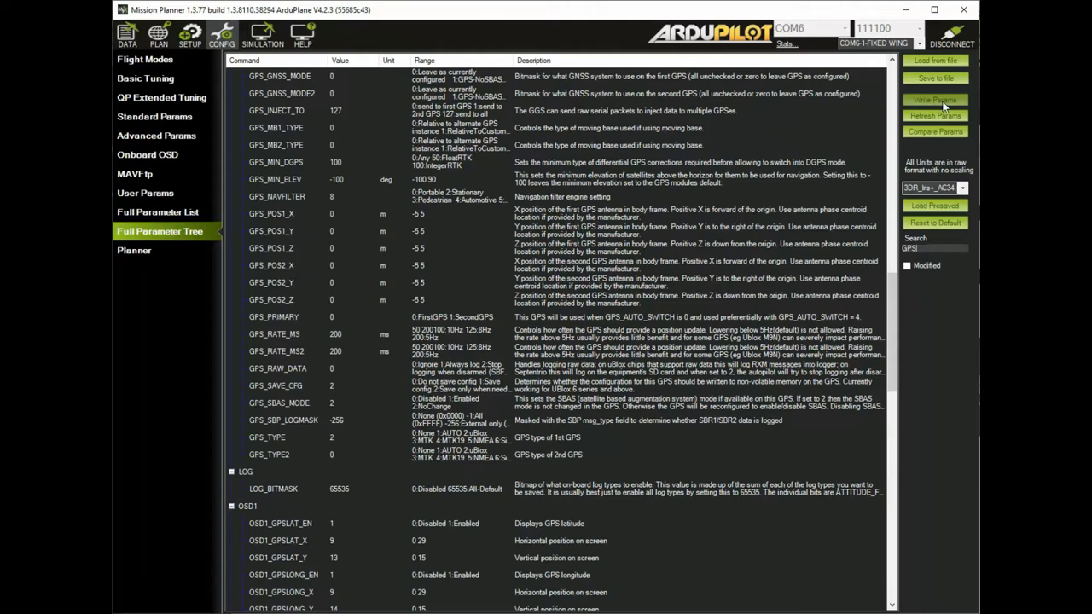
pyautogui.moveTo(953, 161)
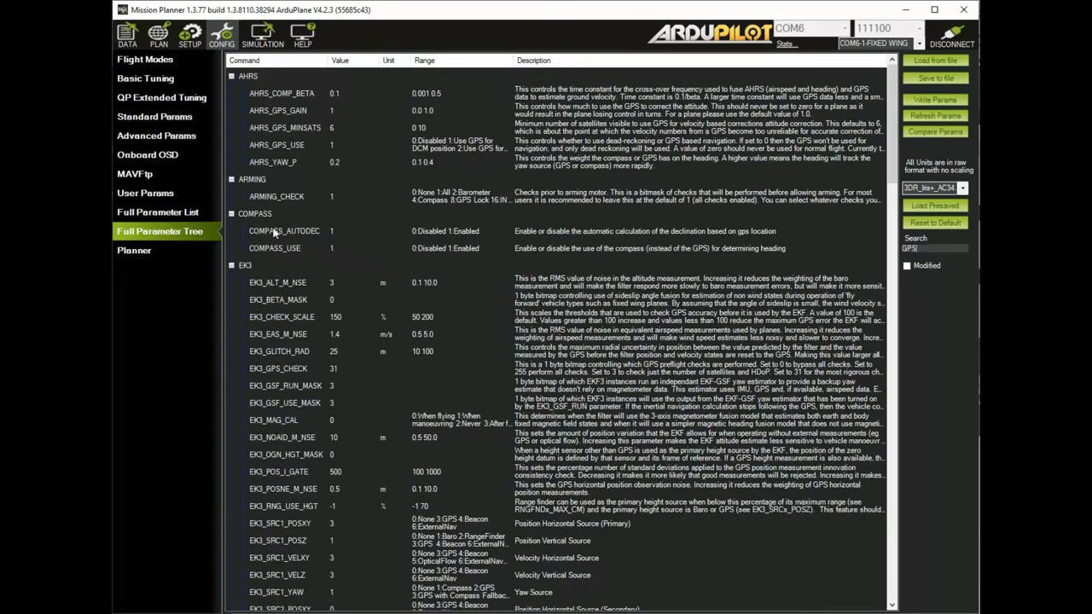
pyautogui.moveTo(343, 265)
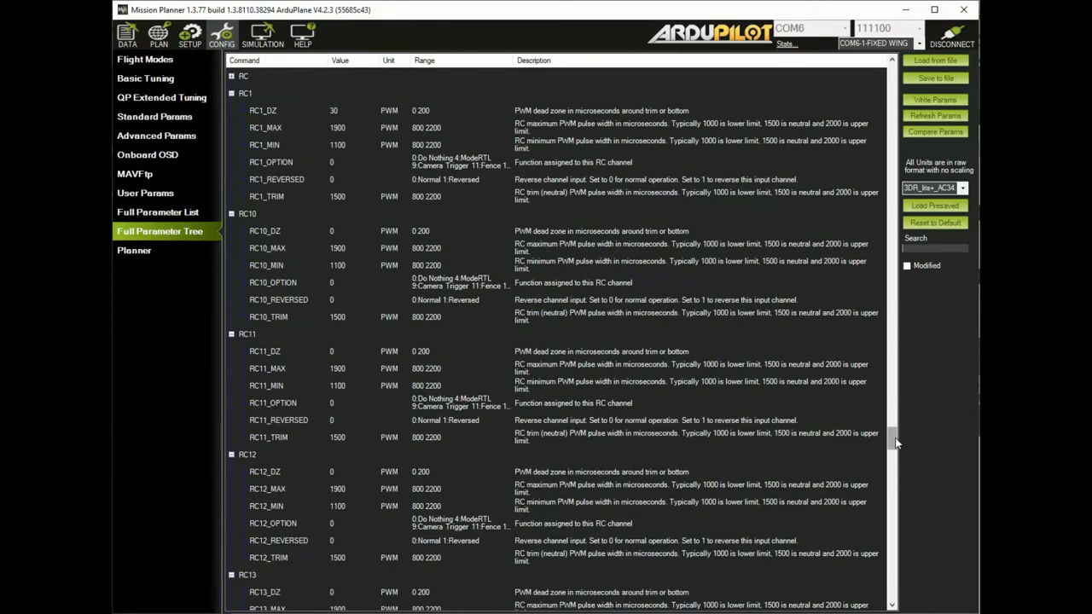
pyautogui.scroll(-3)
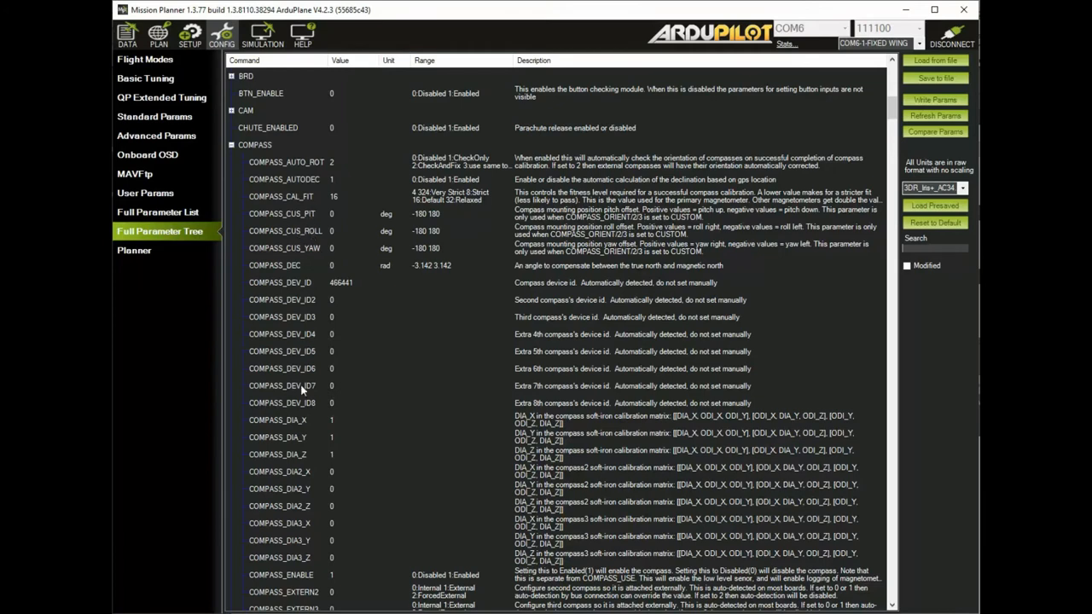
pyautogui.scroll(-3)
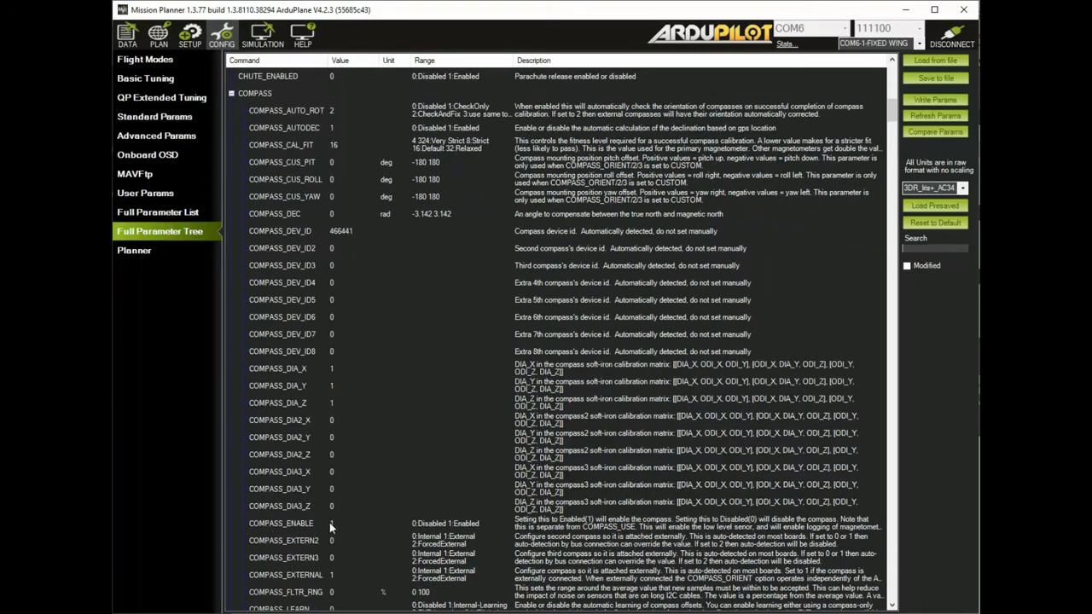
pyautogui.scroll(-3)
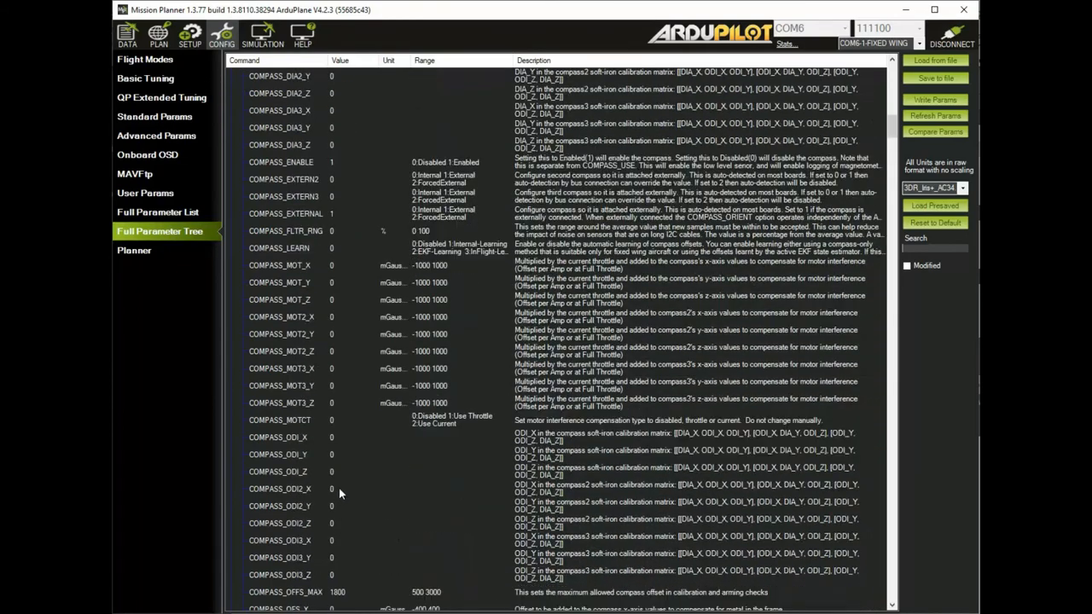
pyautogui.scroll(-3)
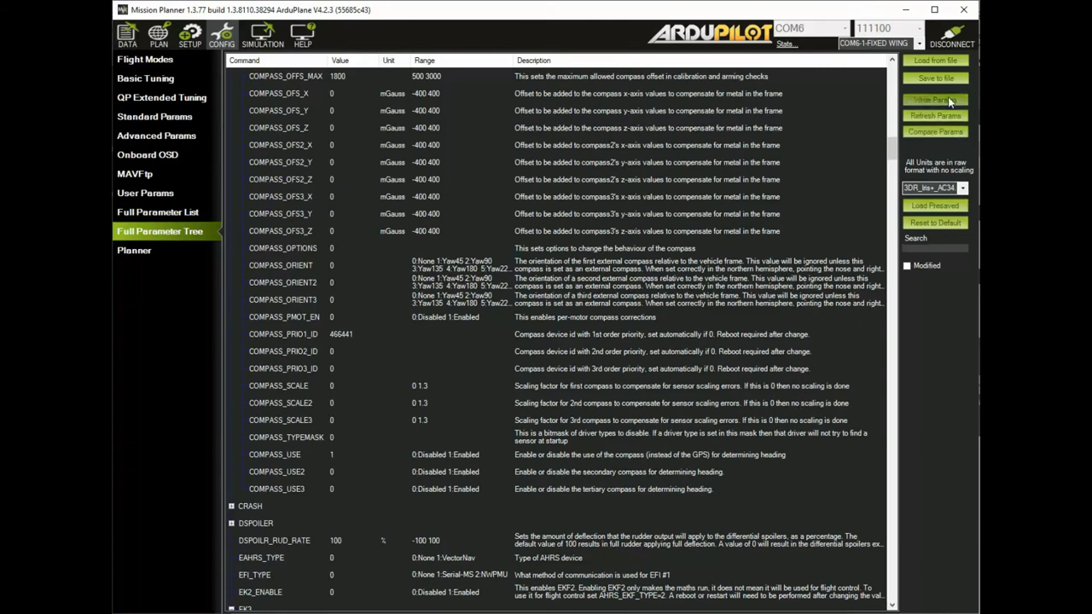
pyautogui.moveTo(471, 149)
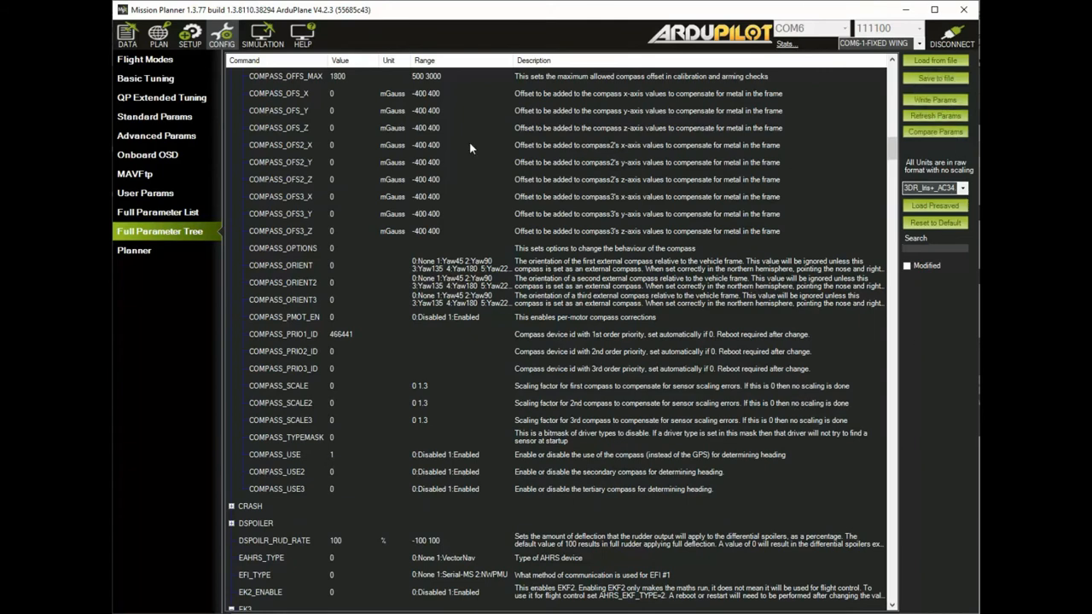
pyautogui.moveTo(195, 38)
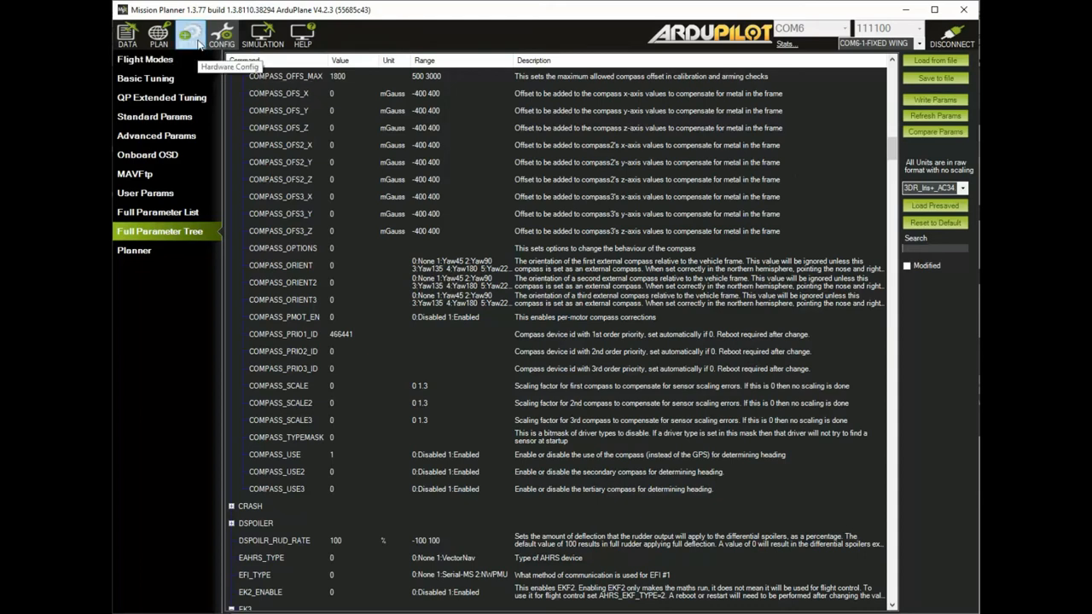
# Step: Check the HMC5883 compass on the Compass setup page, then return to Flight Data
pyautogui.click(189, 35)
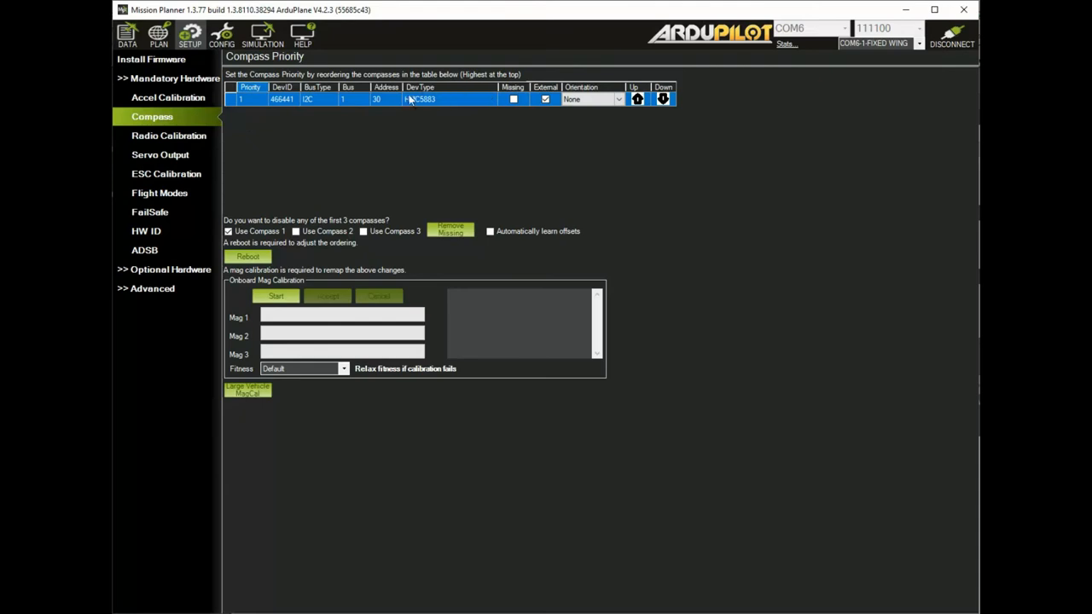
pyautogui.moveTo(358, 158)
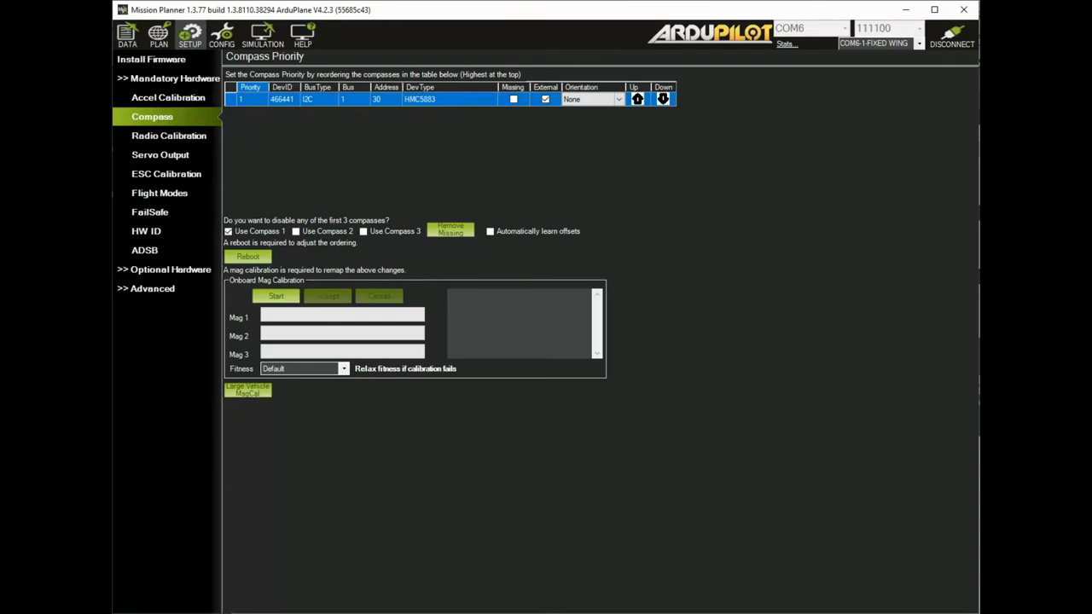
pyautogui.moveTo(324, 148)
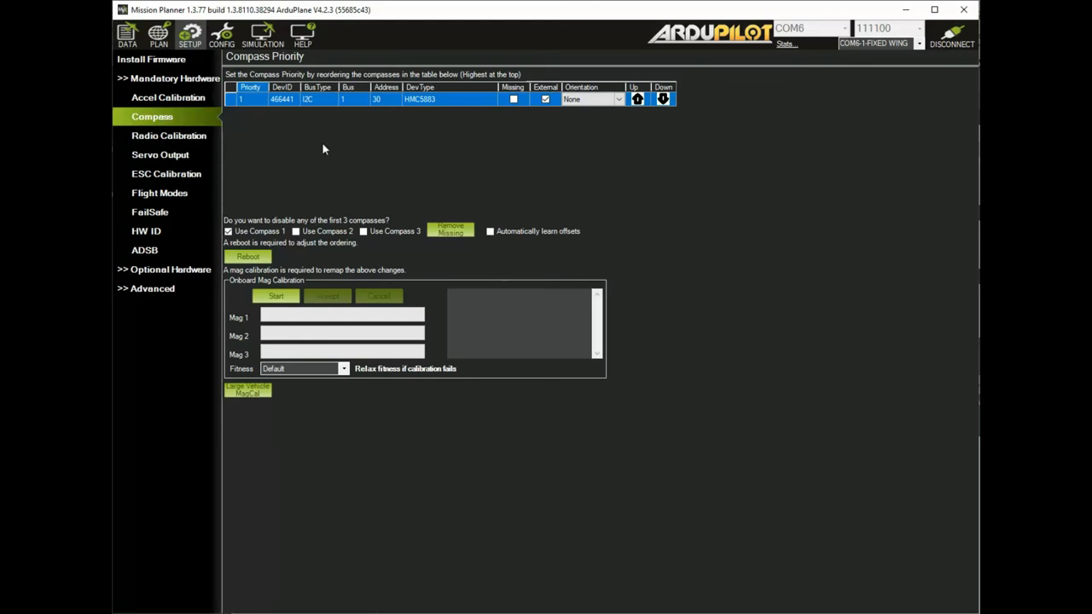
pyautogui.moveTo(127, 41)
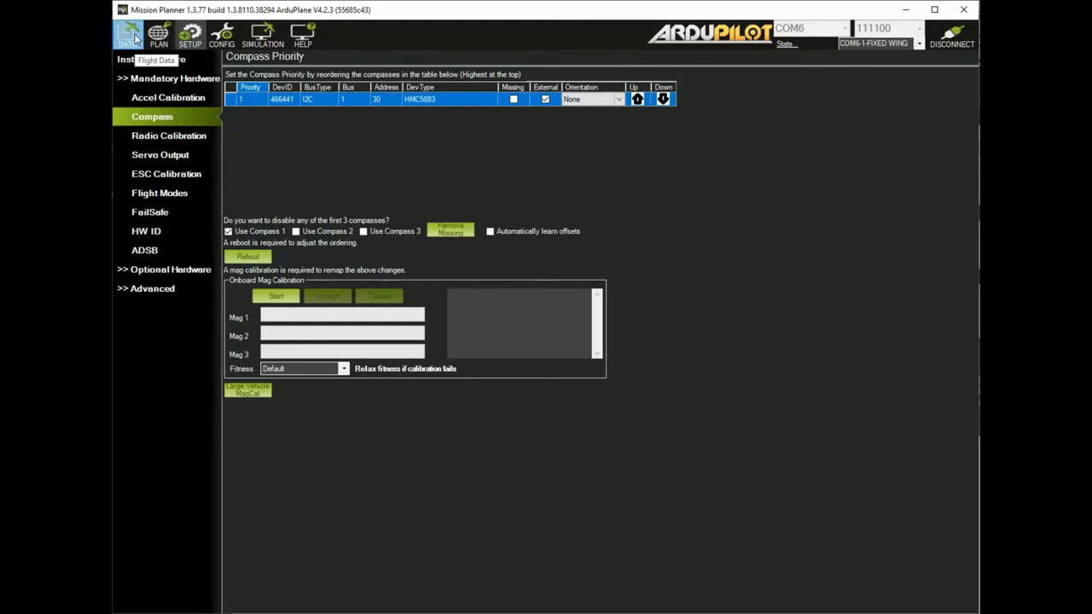
pyautogui.click(126, 34)
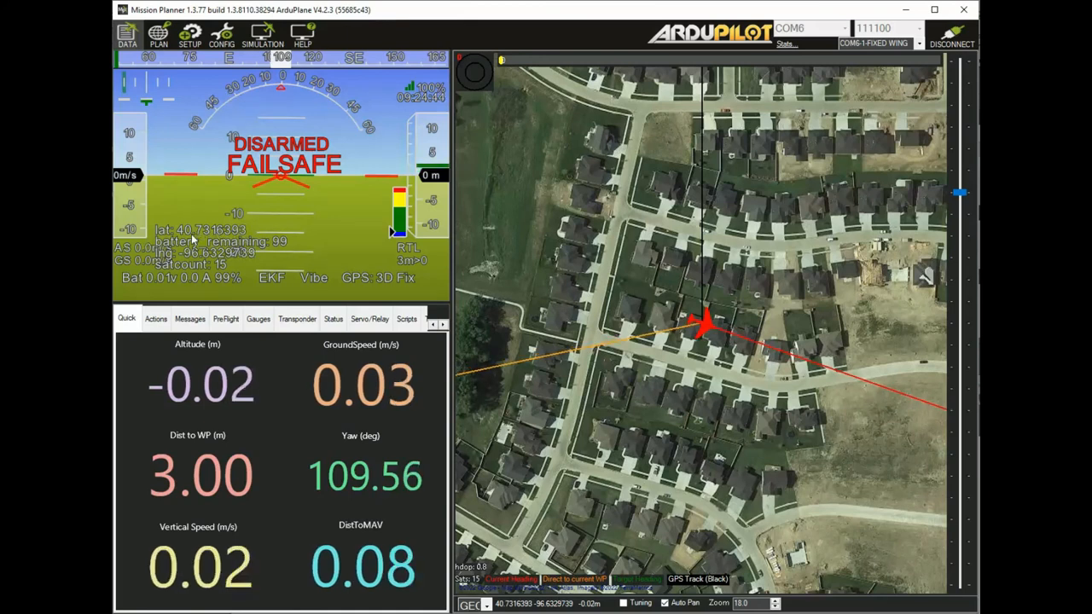